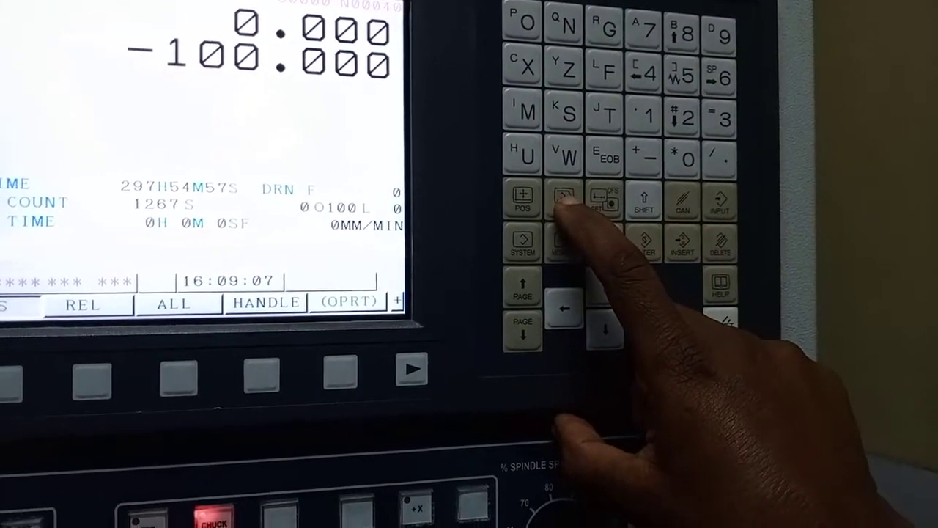
# - Switch the CNC display to the program check screen listing the active modal G-codes
pyautogui.click(560, 202)
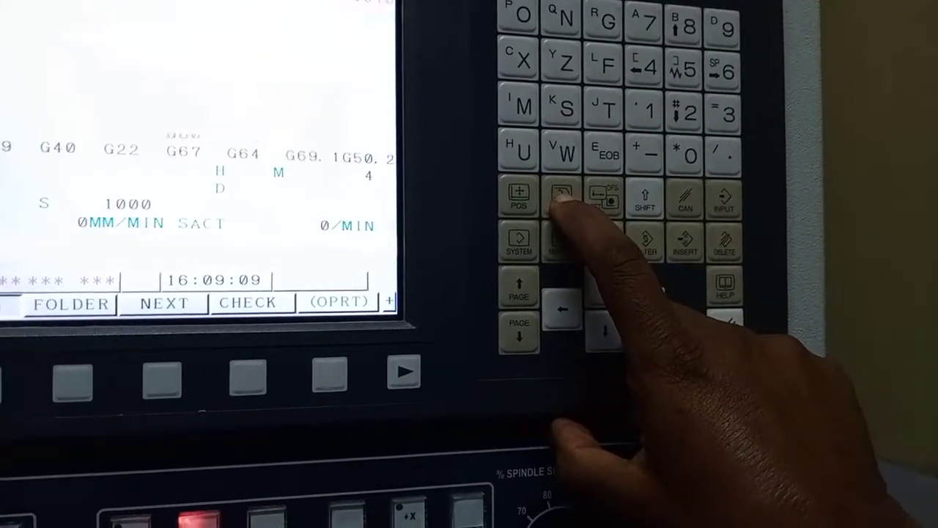